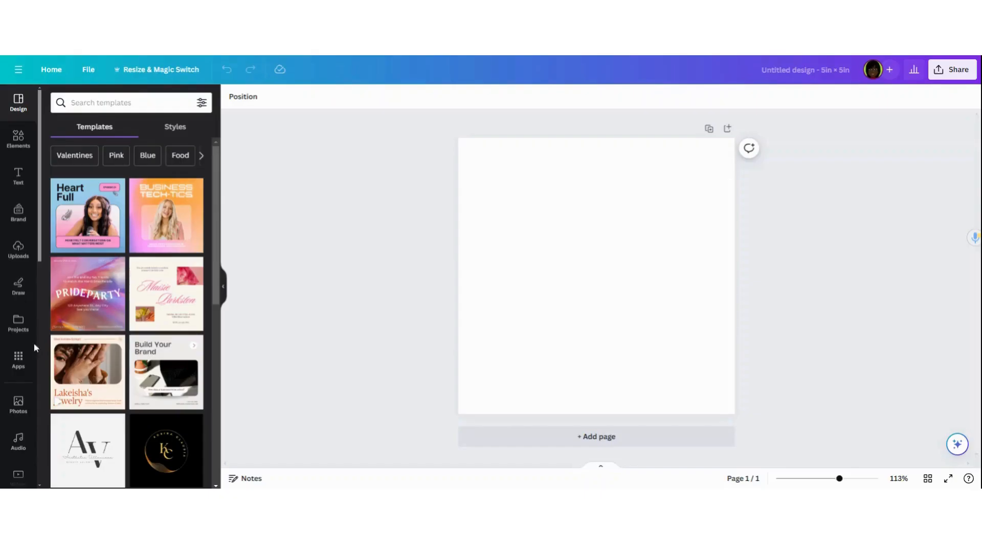
In Magic Media's Text to Image, generate avatars from the Pixar-style teacher prompt.
{"action": "left_click", "coordinate": [18, 360]}
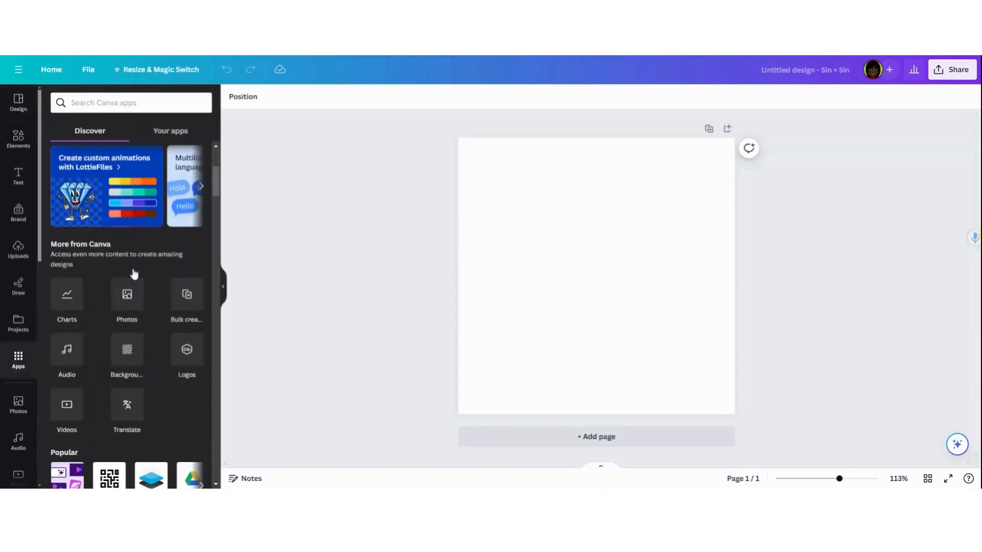
{"action": "scroll", "scroll_direction": "down", "scroll_amount": 3}
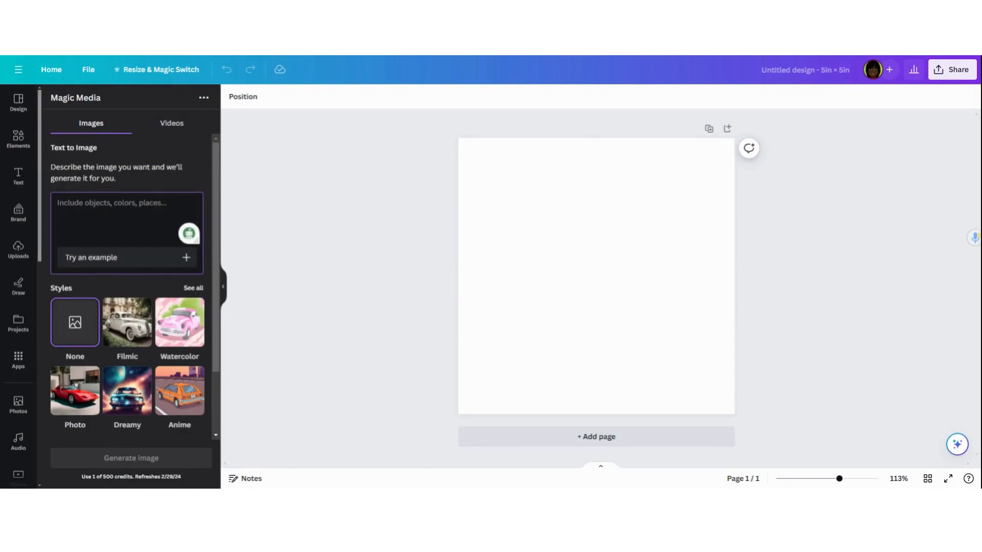
{"action": "left_click", "coordinate": [120, 212]}
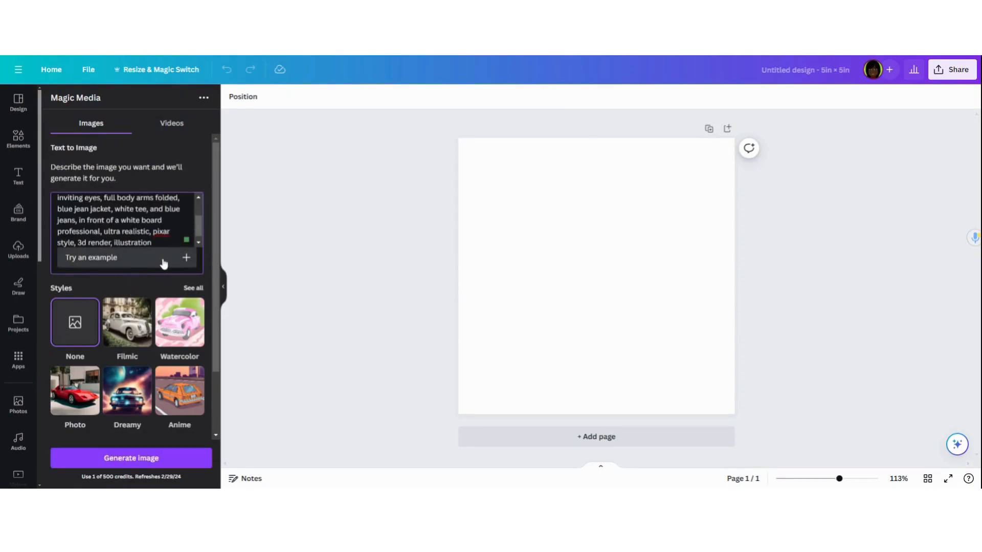
{"action": "left_click", "coordinate": [131, 458]}
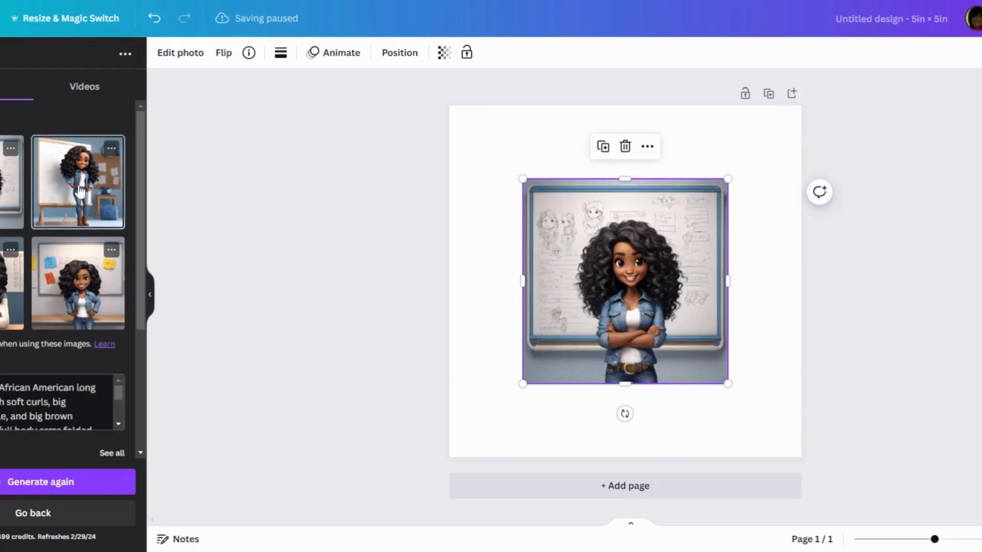
Add two more generated avatars, including the sticky-notes one, and generate another batch.
{"action": "left_click", "coordinate": [78, 181]}
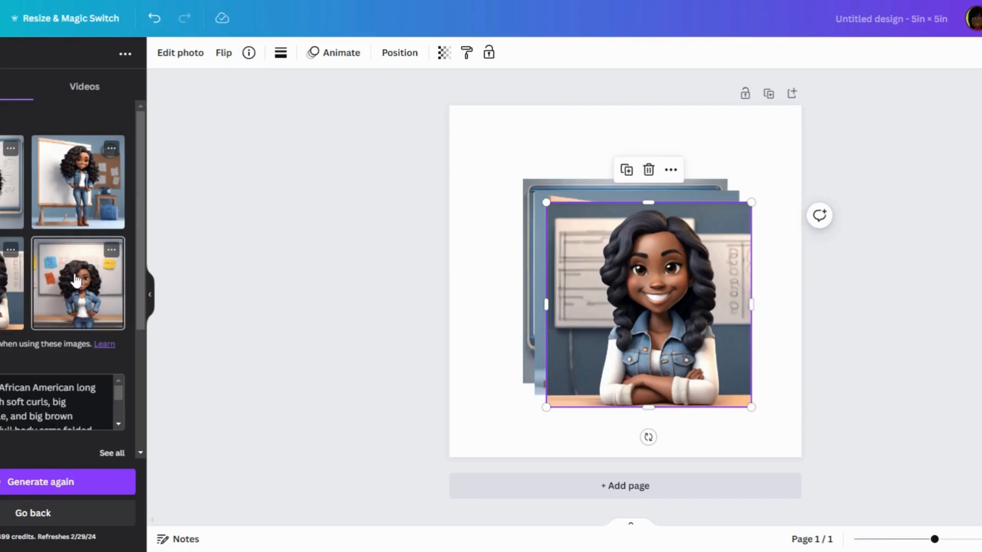
{"action": "left_click", "coordinate": [77, 283]}
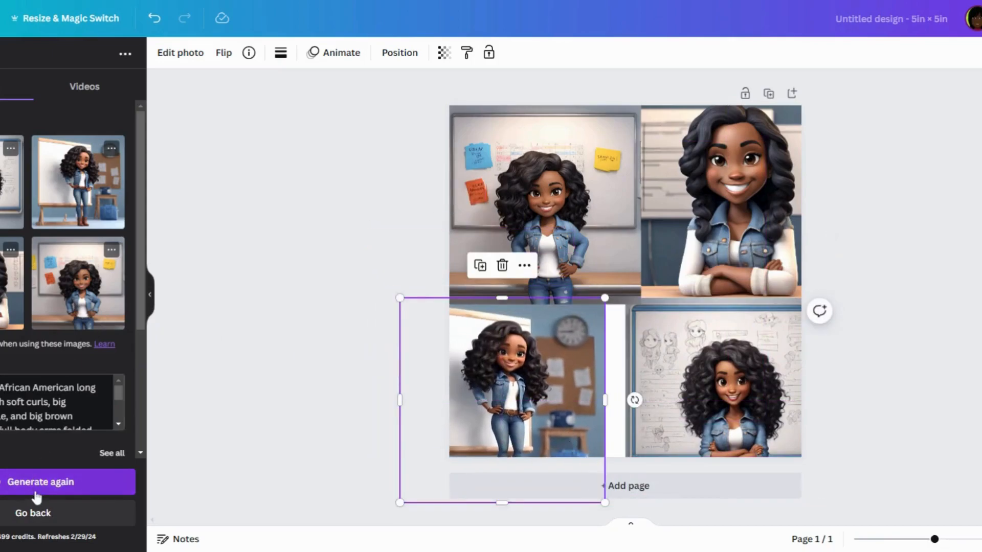
{"action": "left_click", "coordinate": [41, 482]}
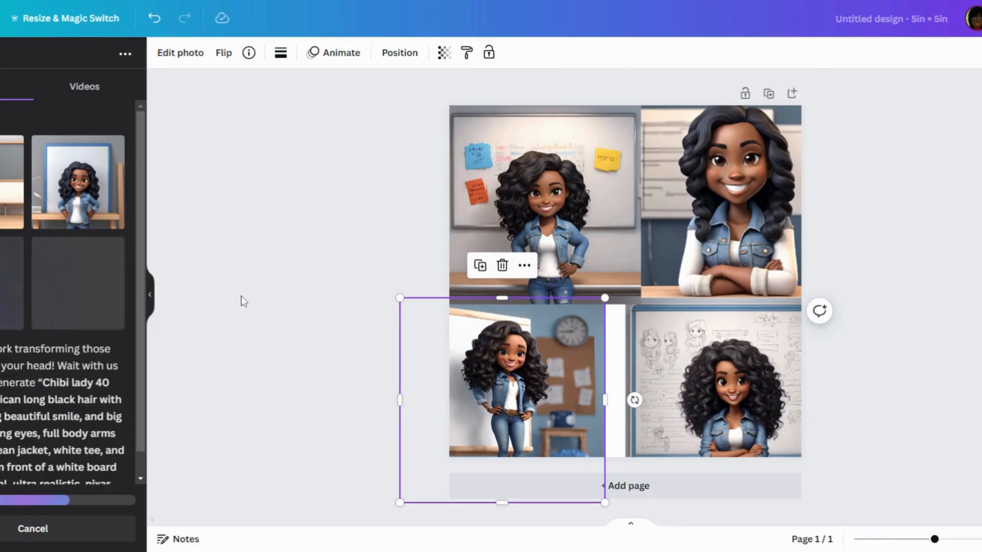
{"action": "mouse_move", "coordinate": [232, 204]}
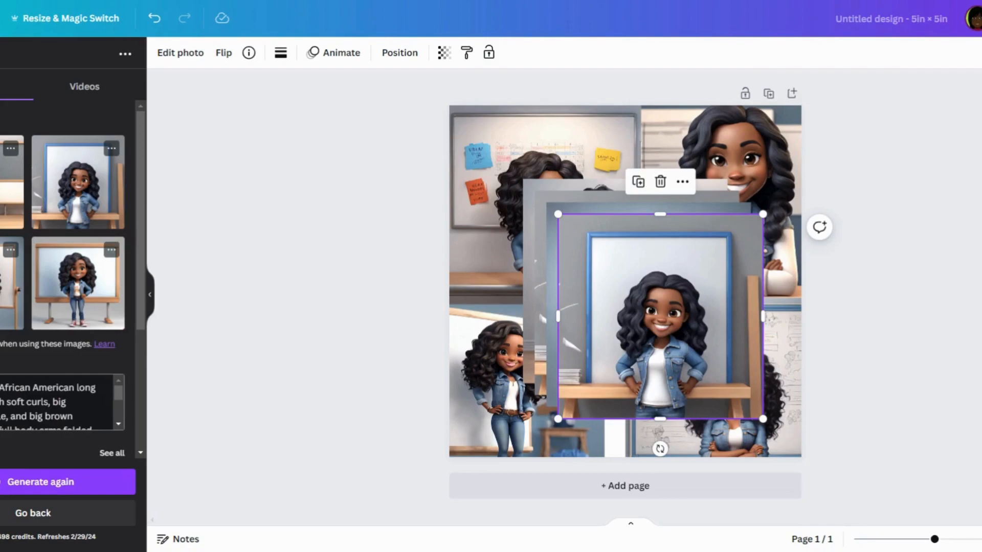
Scroll down the Magic Media panel to reach the prompt text.
{"action": "scroll", "scroll_direction": "down", "scroll_amount": 3}
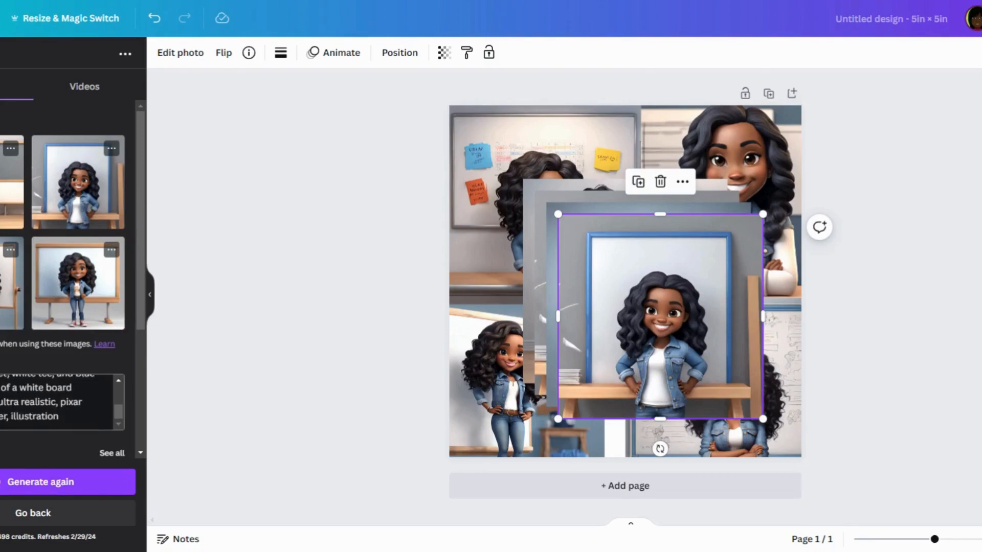
{"action": "scroll", "scroll_direction": "down", "scroll_amount": 3}
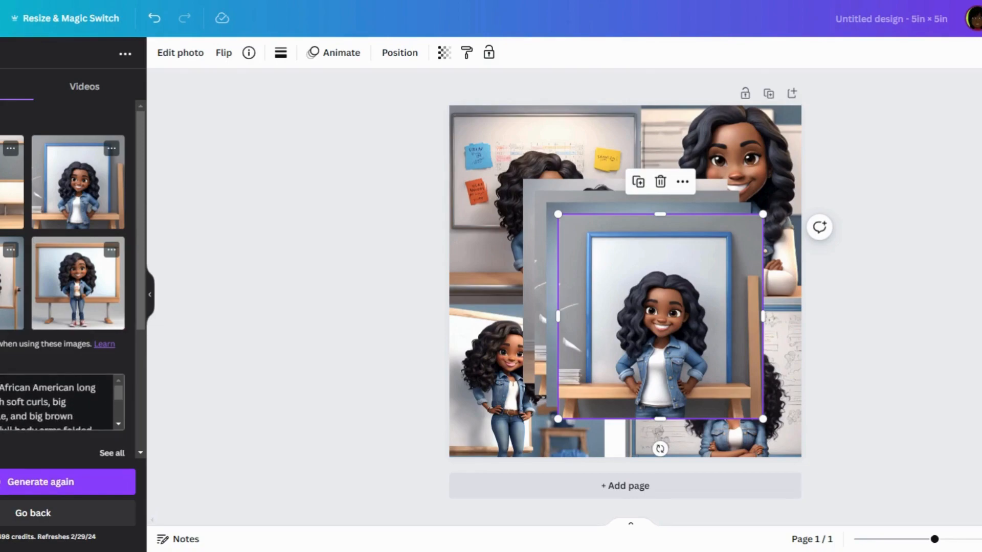
{"action": "scroll", "scroll_direction": "down", "scroll_amount": 3}
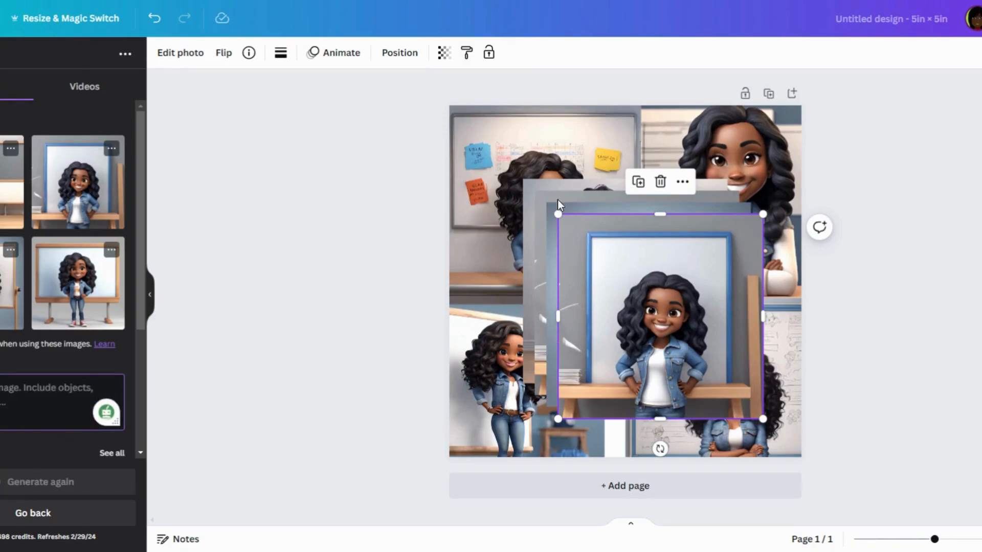
Paste the copied prompt text onto the page and open its font choices.
{"action": "right_click", "coordinate": [545, 200]}
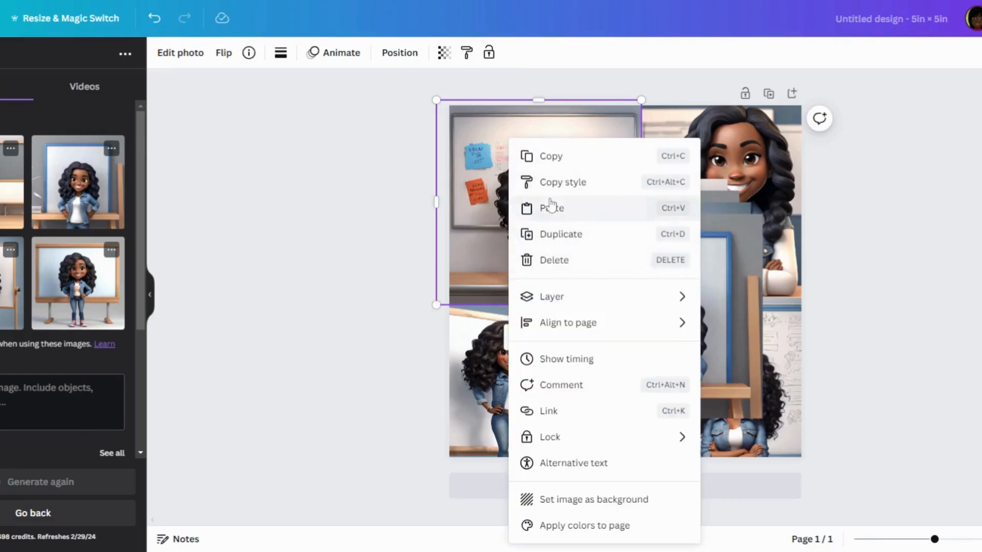
{"action": "left_click", "coordinate": [553, 208]}
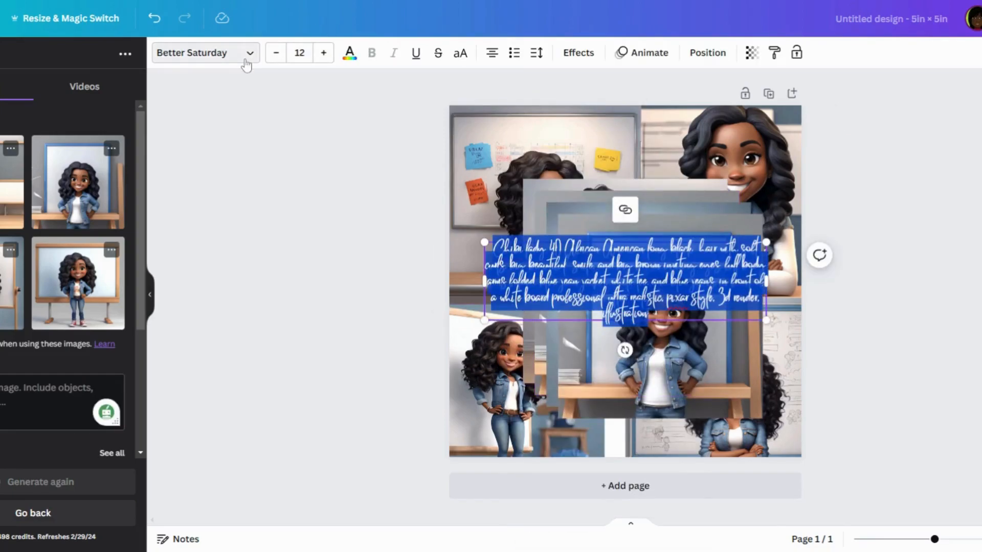
{"action": "left_click", "coordinate": [201, 53]}
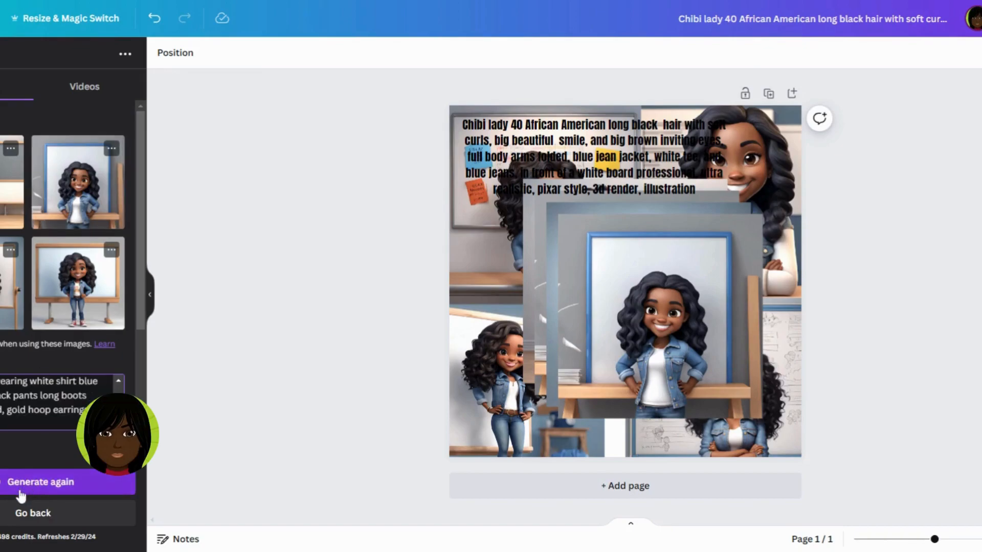
Generate avatars from the new gold-hoop-earrings prompt.
{"action": "left_click", "coordinate": [41, 482]}
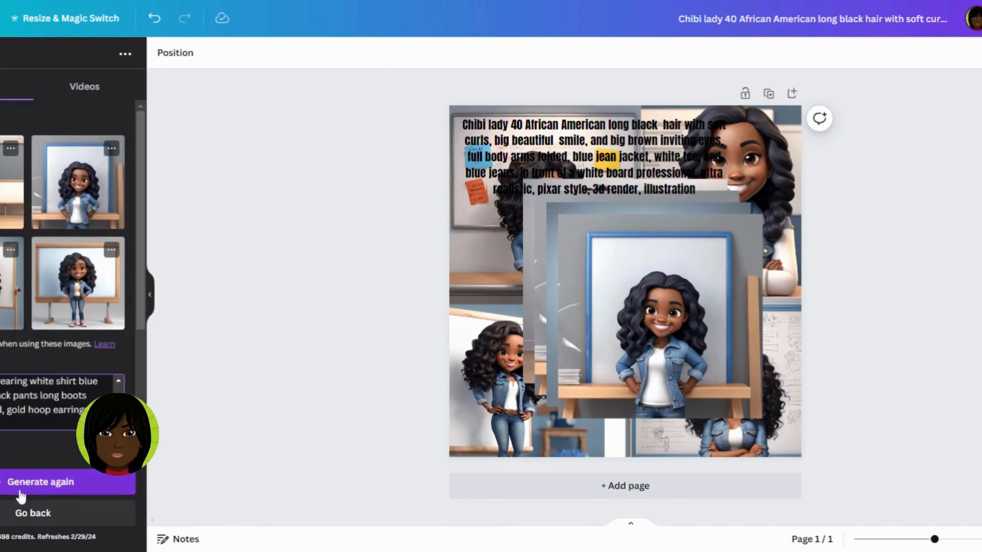
{"action": "left_click", "coordinate": [40, 482]}
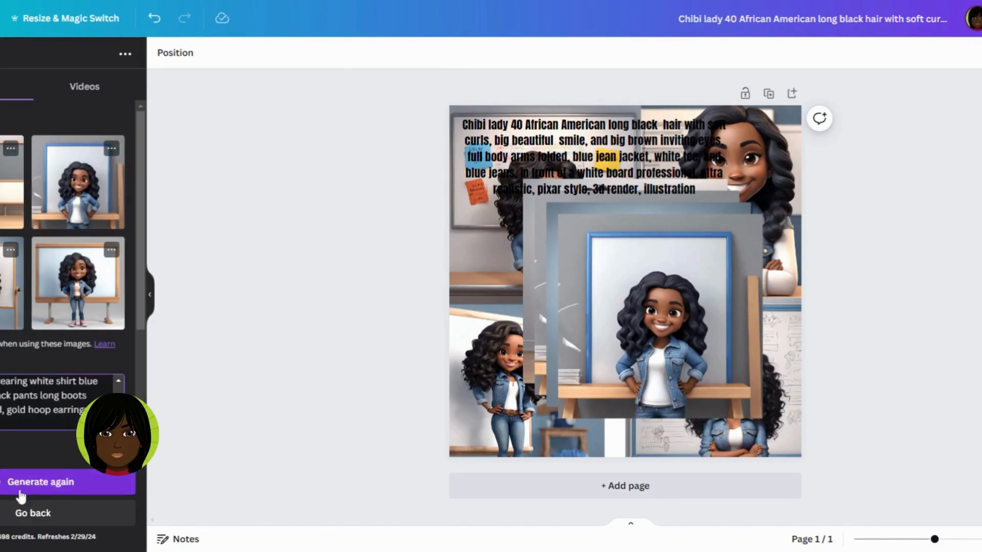
{"action": "left_click", "coordinate": [40, 481]}
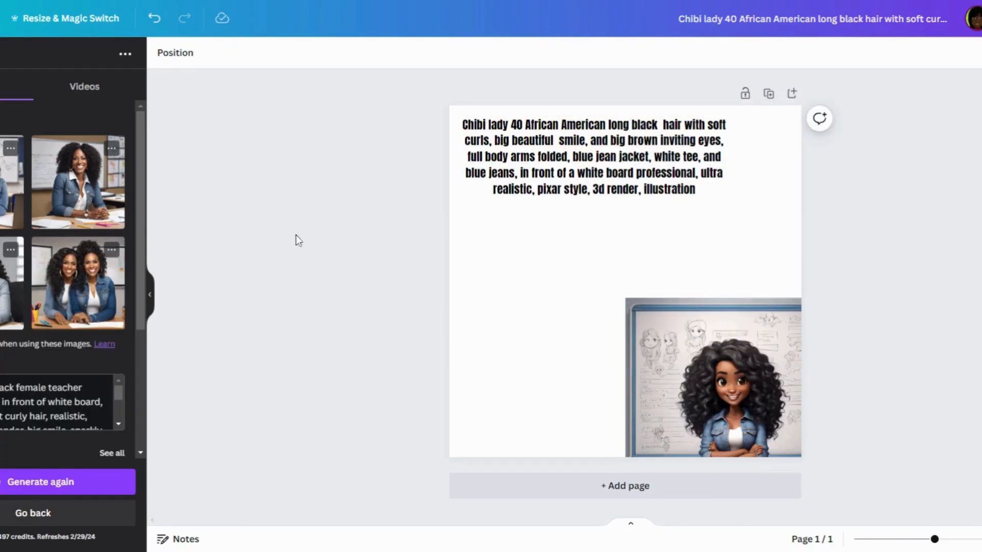
Try the realistic and two-seated-teachers images, tidy the page, and add page 2.
{"action": "left_click", "coordinate": [77, 182]}
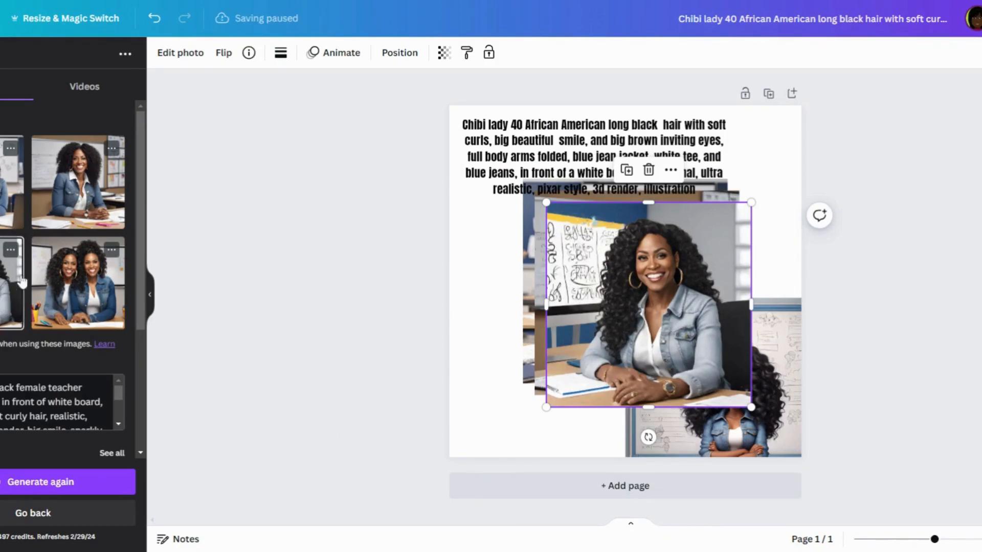
{"action": "left_click", "coordinate": [78, 282]}
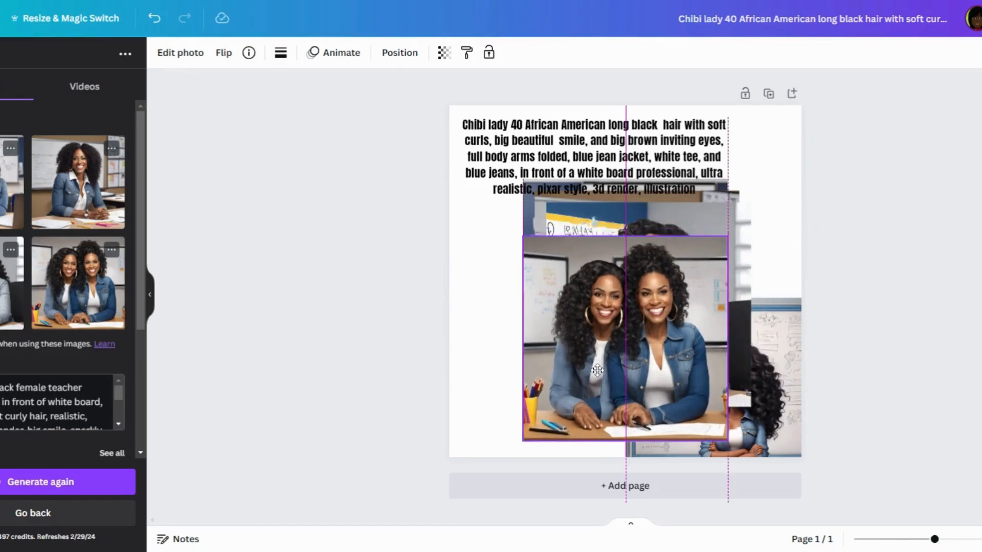
{"action": "left_click", "coordinate": [623, 341]}
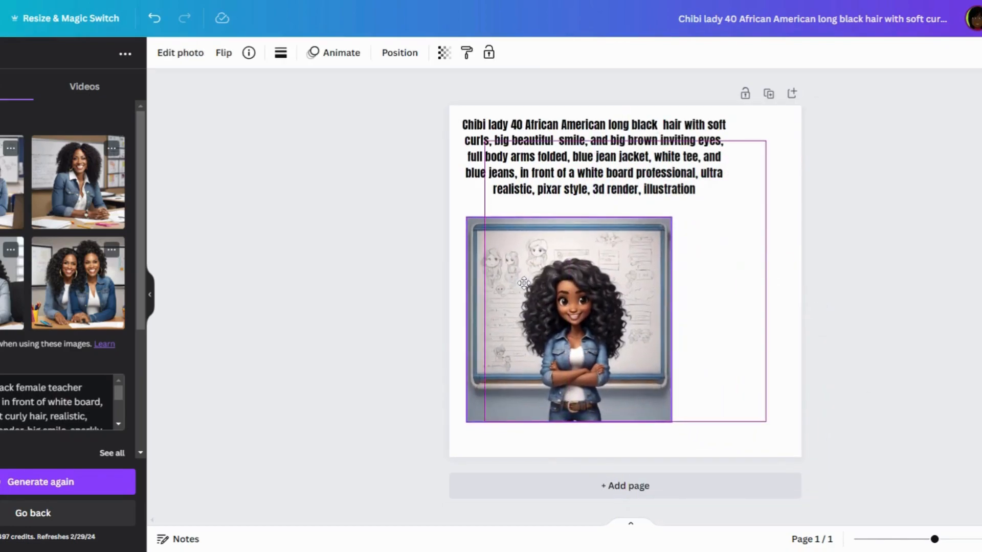
{"action": "left_click", "coordinate": [569, 311]}
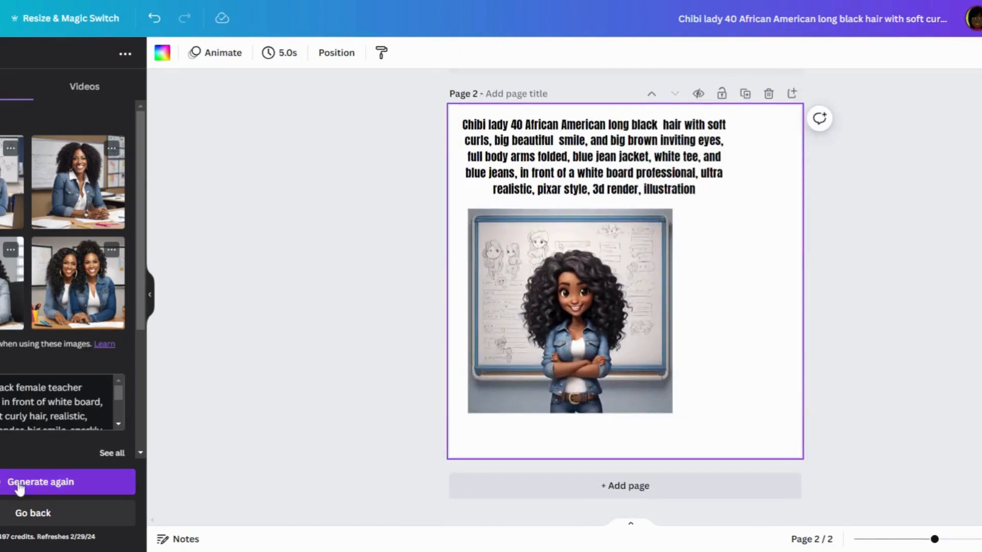
Generate avatars from the seated-teacher prompt and scroll to its text.
{"action": "left_click", "coordinate": [41, 482]}
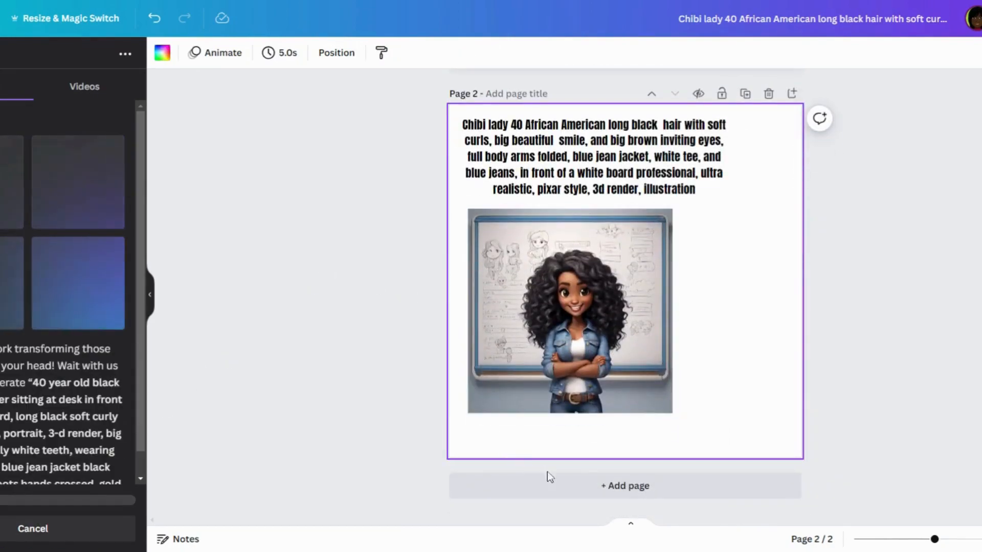
{"action": "scroll", "scroll_direction": "down", "scroll_amount": 3}
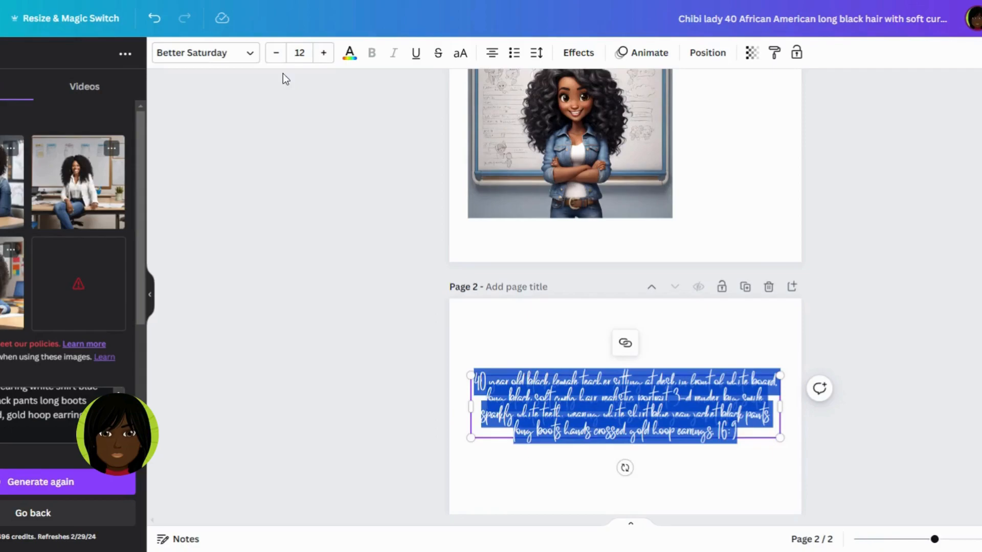
Set the page-2 prompt text in Anton and move it toward the top.
{"action": "left_click", "coordinate": [201, 52]}
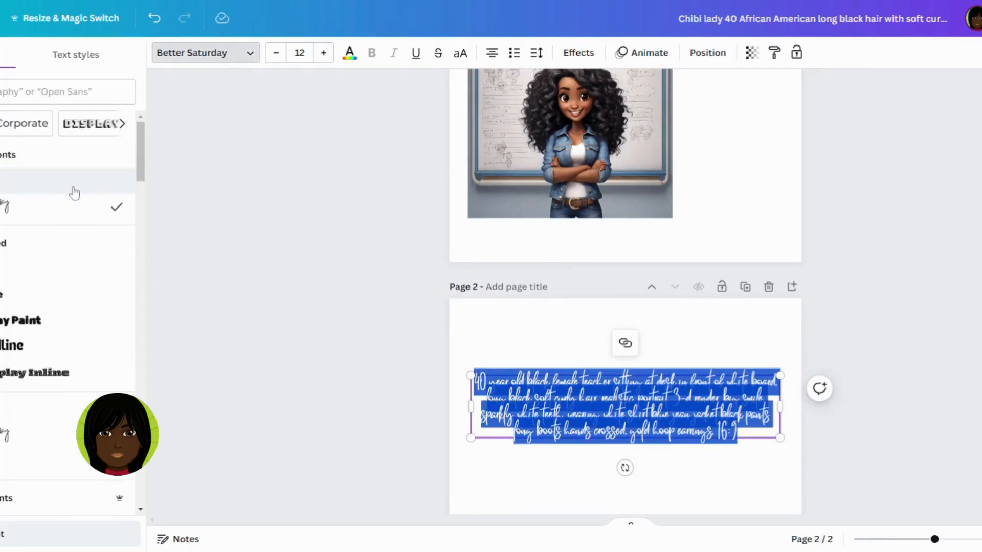
{"action": "left_click", "coordinate": [62, 181]}
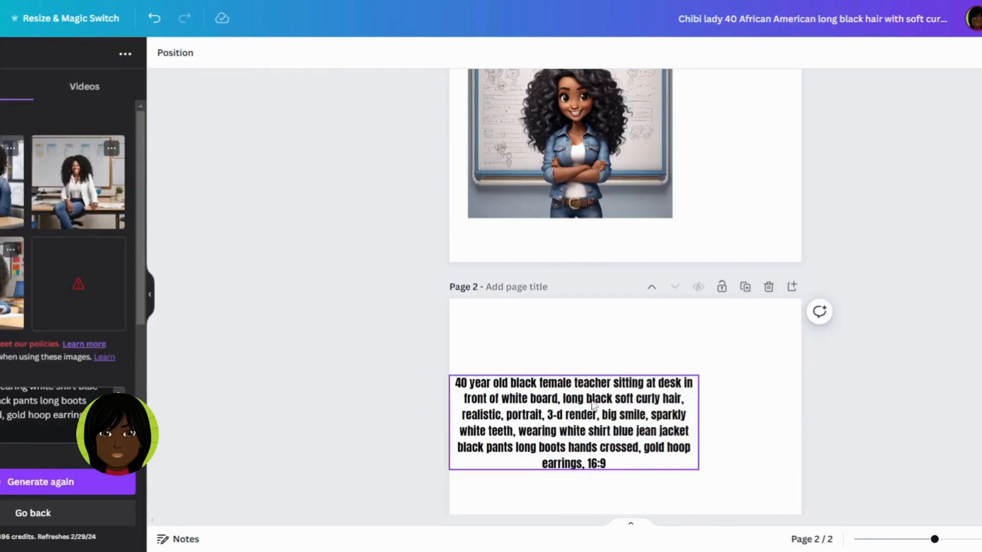
{"action": "left_click", "coordinate": [573, 423]}
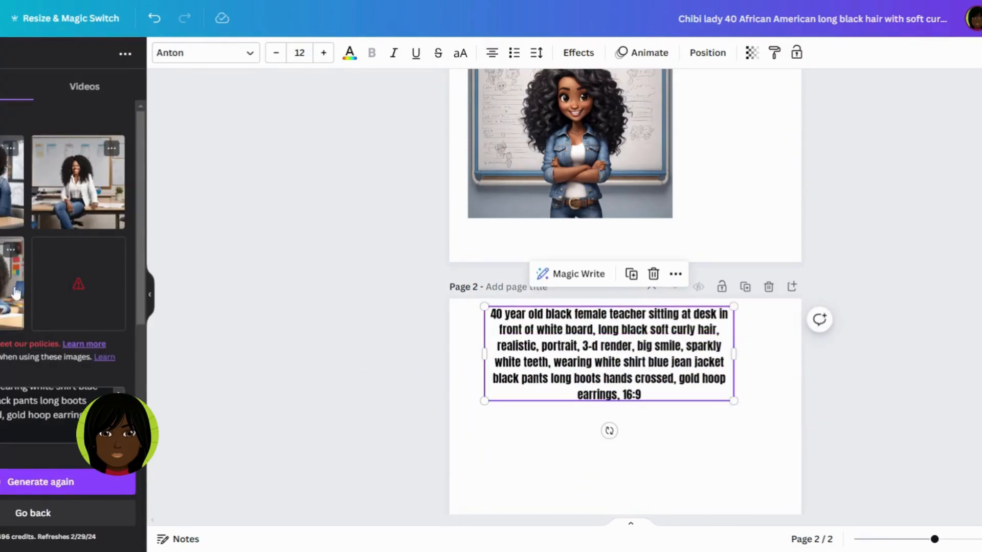